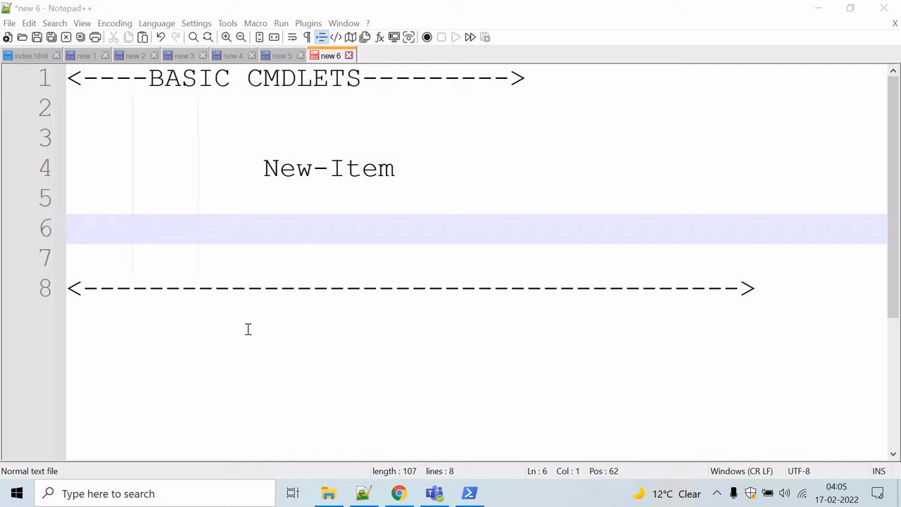
Step: Run get-help new-item and scroll through its syntax, alias ni and remarks
{"action": "double_click", "coordinate": [329, 168]}
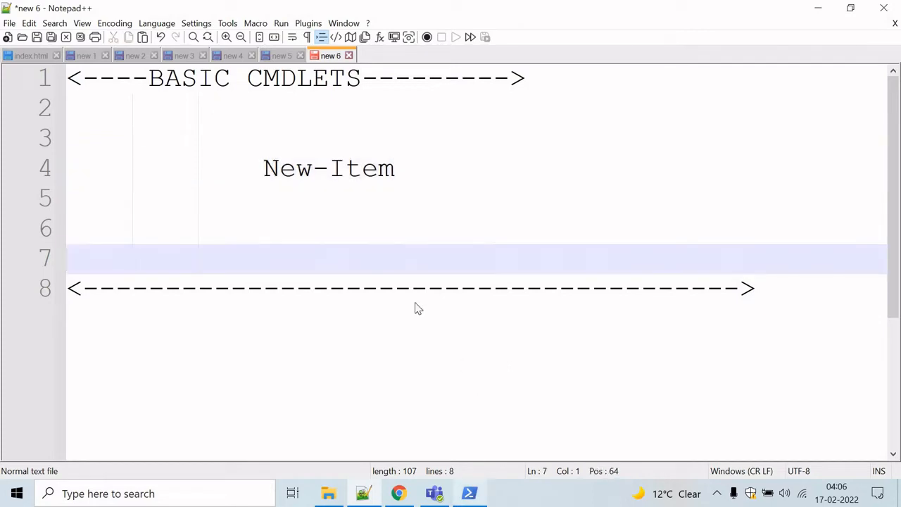
{"action": "left_click", "coordinate": [468, 492]}
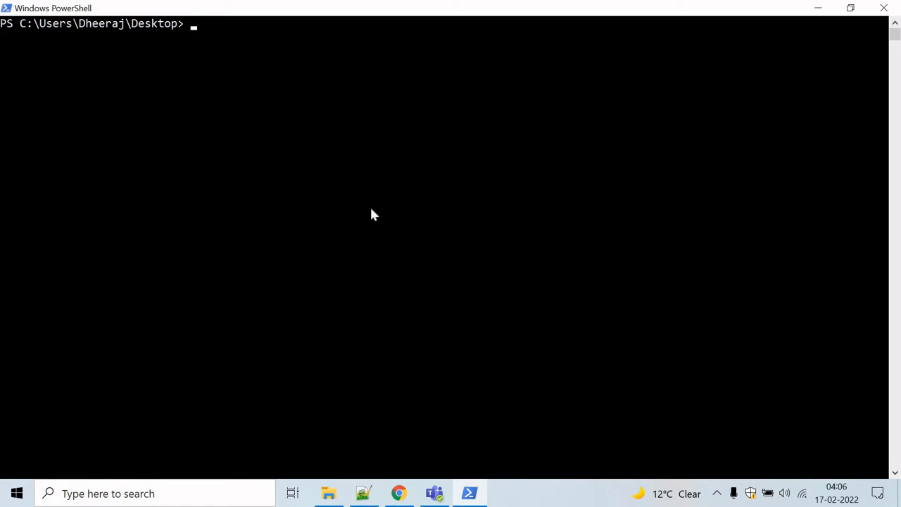
{"action": "type", "text": "get-help n"}
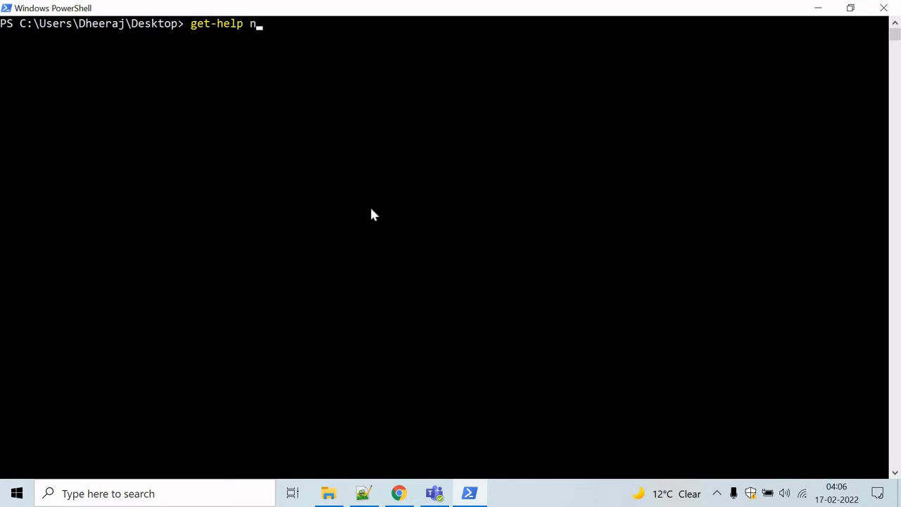
{"action": "type", "text": "ew-item"}
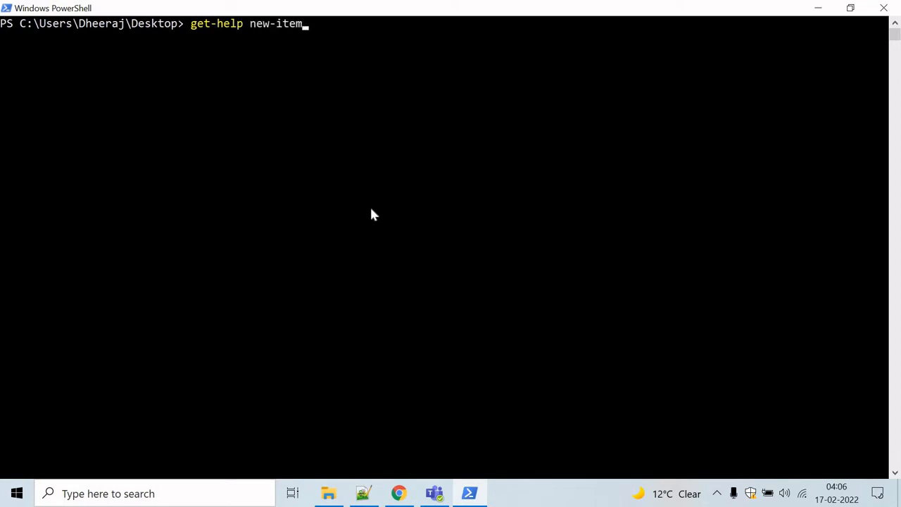
{"action": "key", "text": "Enter"}
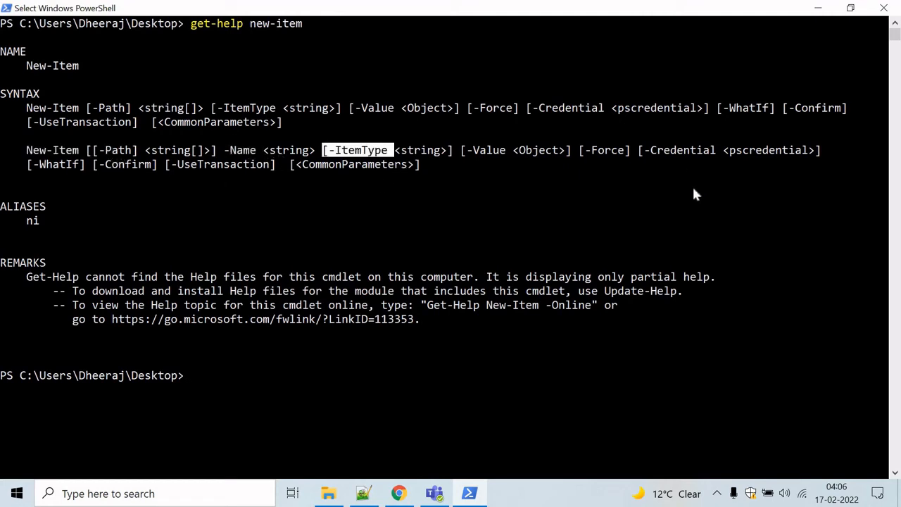
{"action": "scroll", "scroll_direction": "down", "scroll_amount": 3}
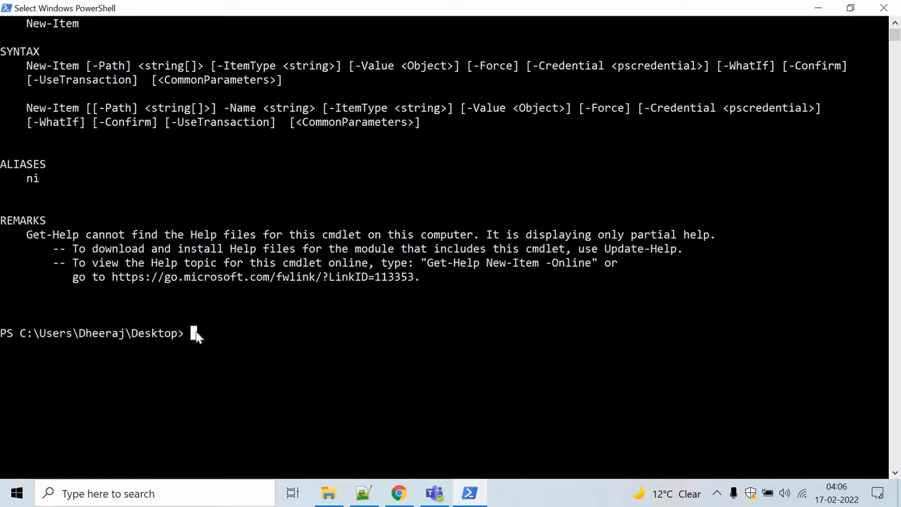
{"action": "mouse_move", "coordinate": [215, 337]}
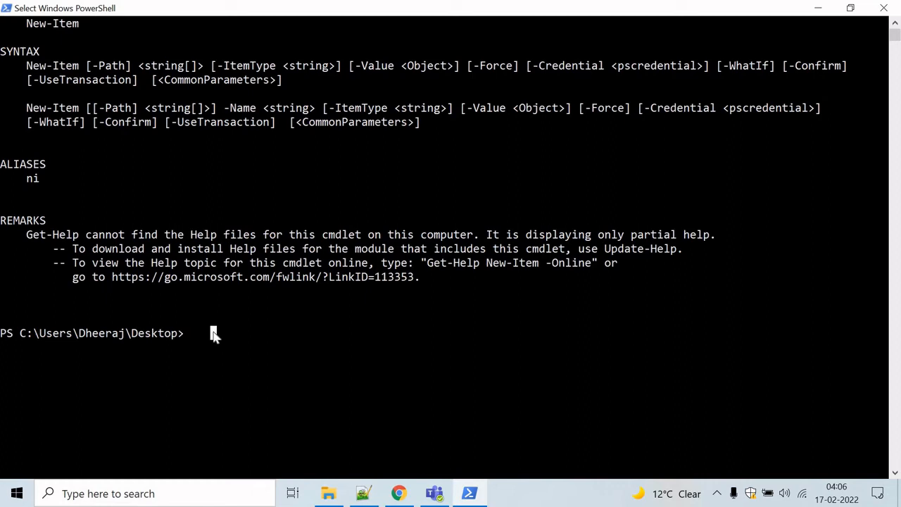
Step: Begin a New-Item command with path '.' and name 'Testing.txt'
{"action": "type", "text": "N"}
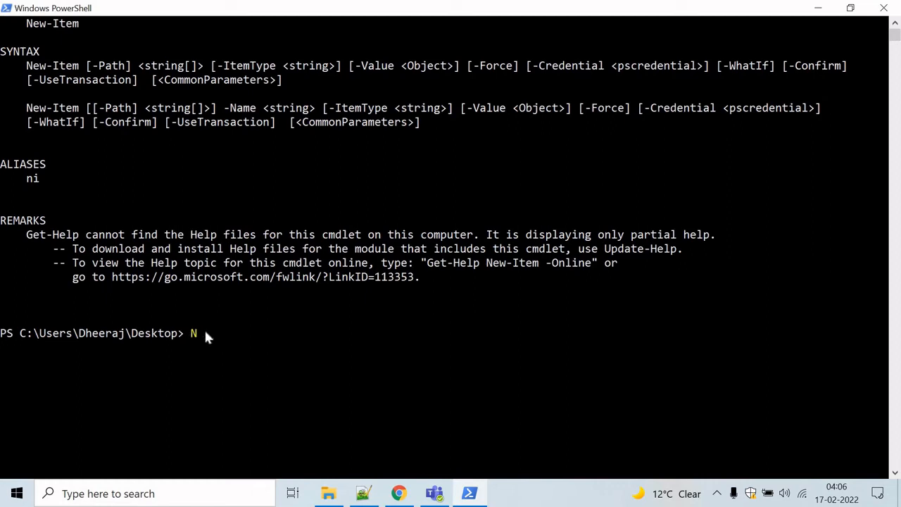
{"action": "type", "text": "ew-Item"}
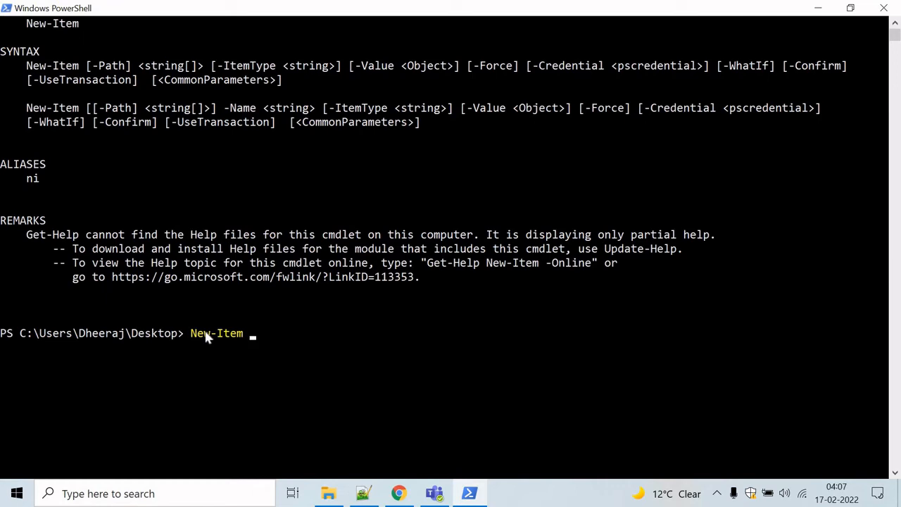
{"action": "type", "text": "-Path"}
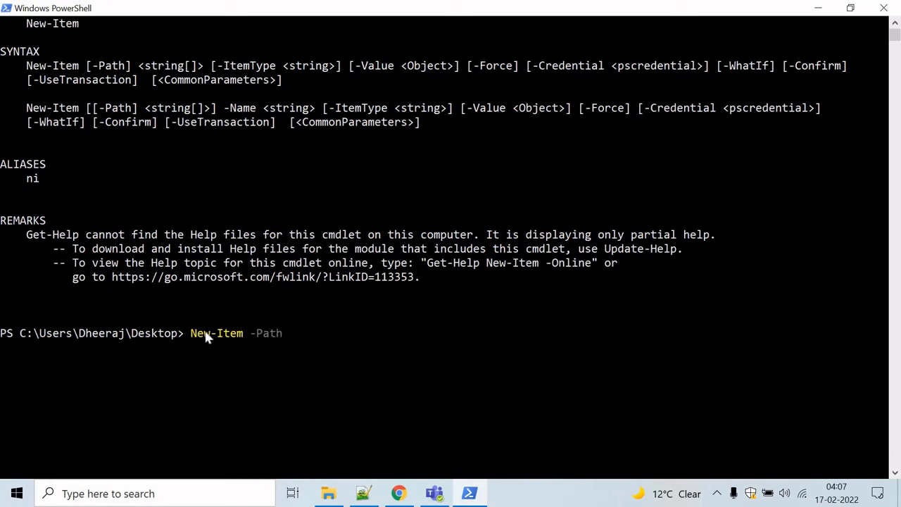
{"action": "type", "text": "."}
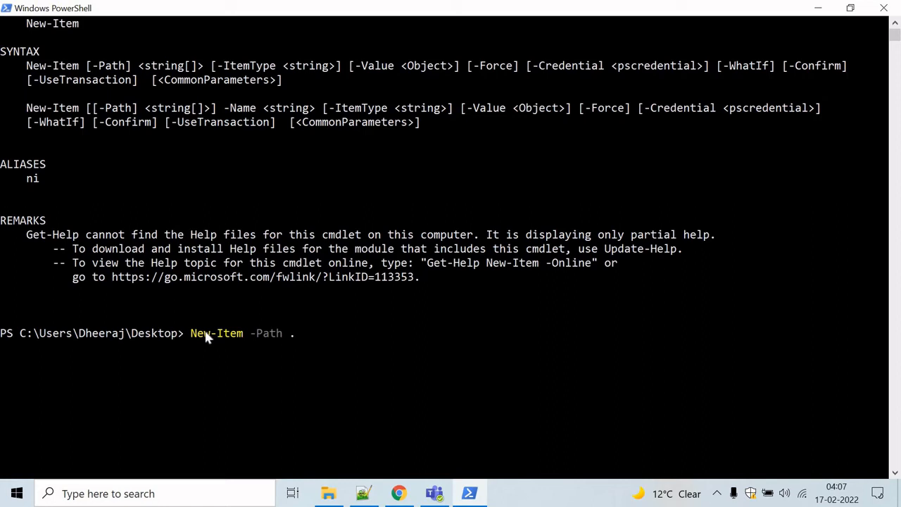
{"action": "key", "text": "space"}
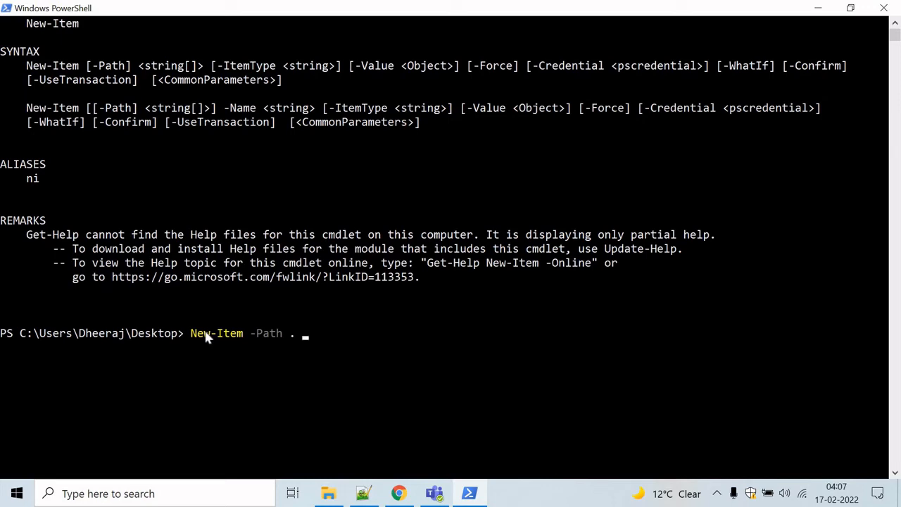
{"action": "type", "text": "-Name"}
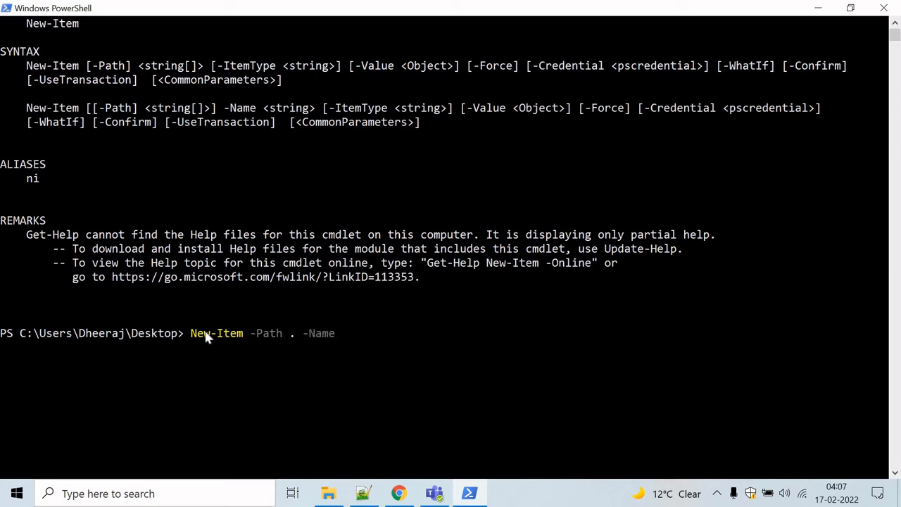
{"action": "type", "text": "\"Testin"}
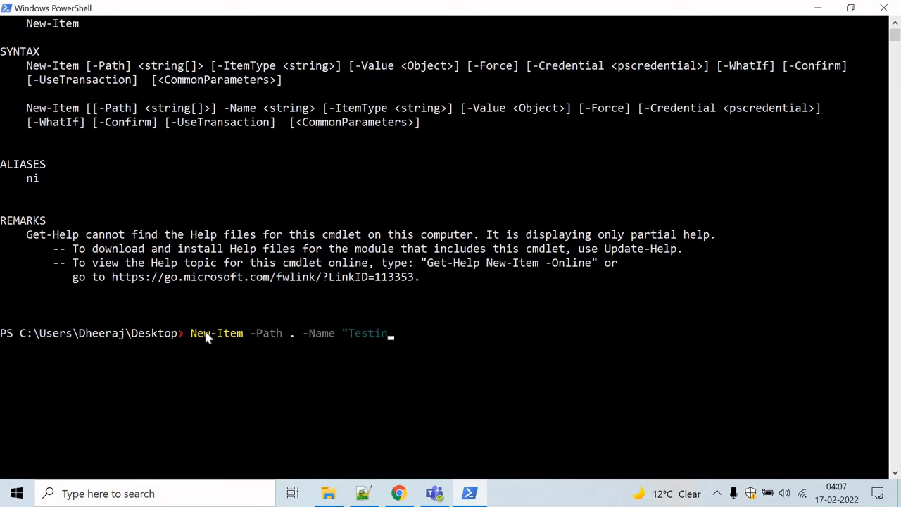
{"action": "type", "text": "g.txt"}
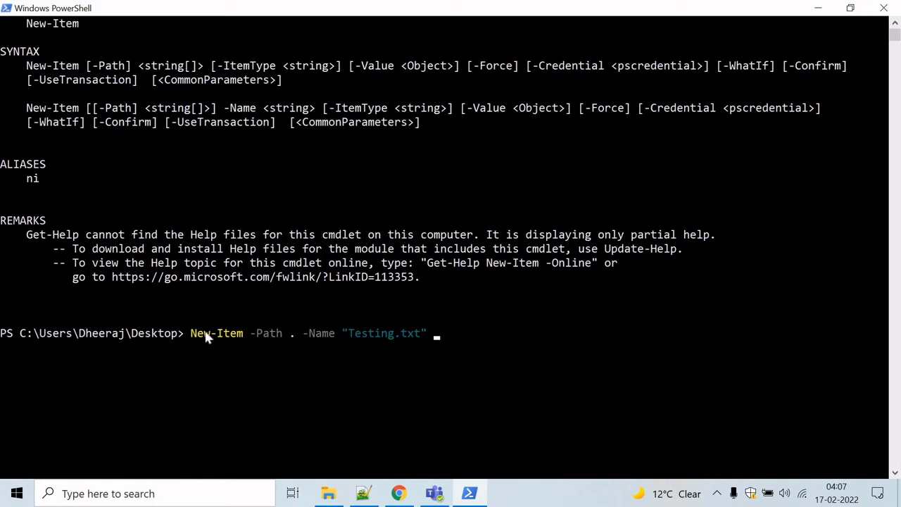
Step: Add -ItemType file with value 'This is for testing', then open Testing.txt from the desktop
{"action": "type", "text": "-"}
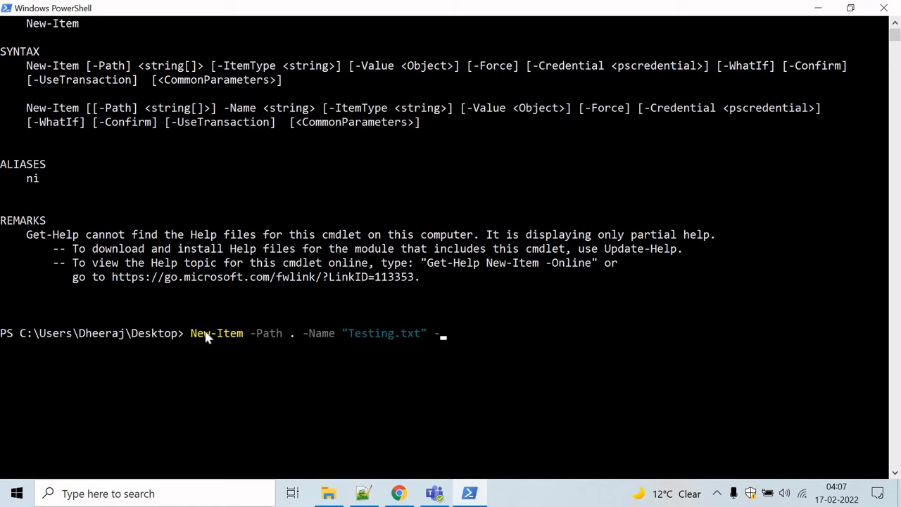
{"action": "type", "text": "ItemType"}
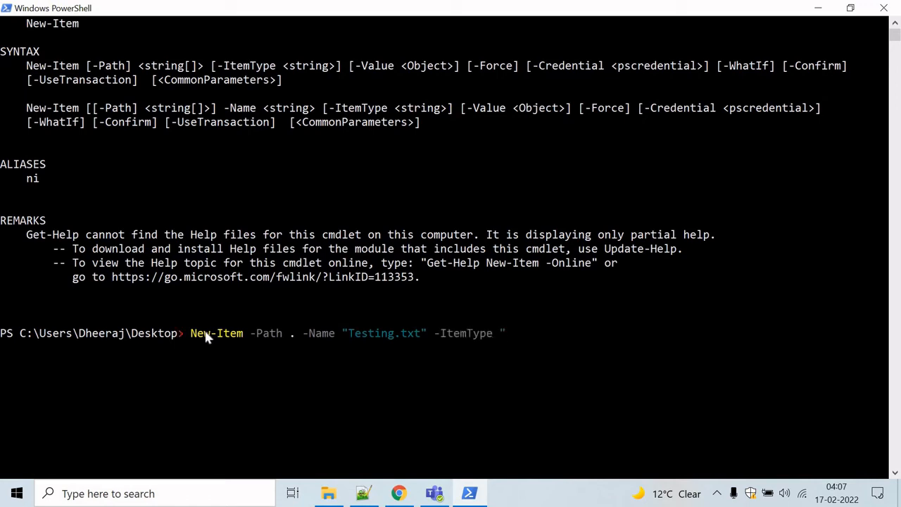
{"action": "type", "text": "file"}
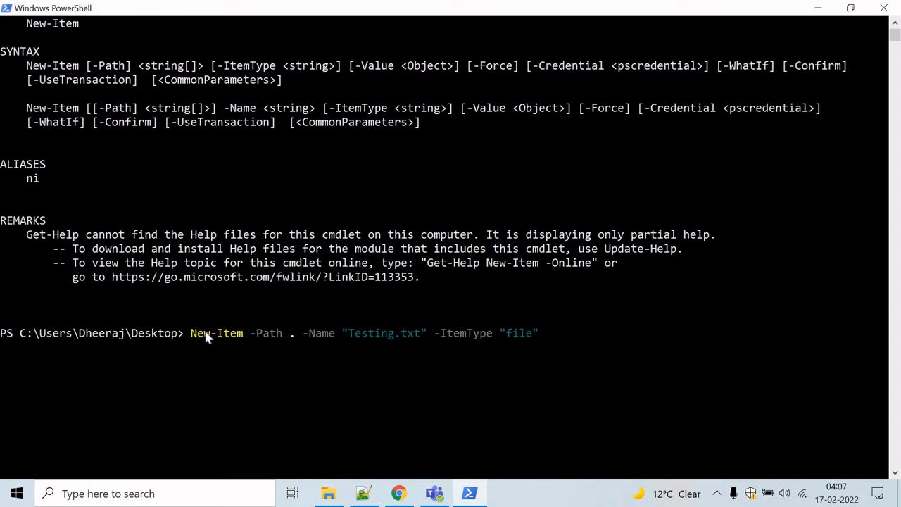
{"action": "type", "text": "-Value"}
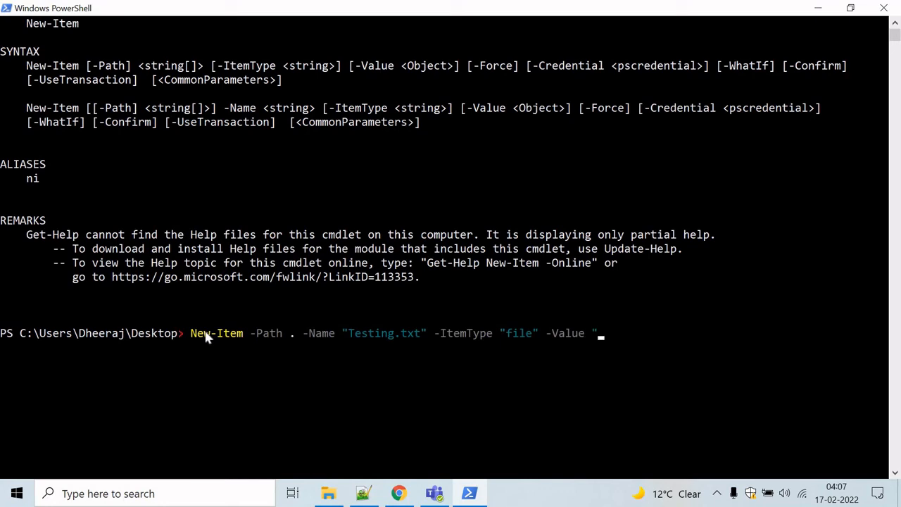
{"action": "type", "text": "This"}
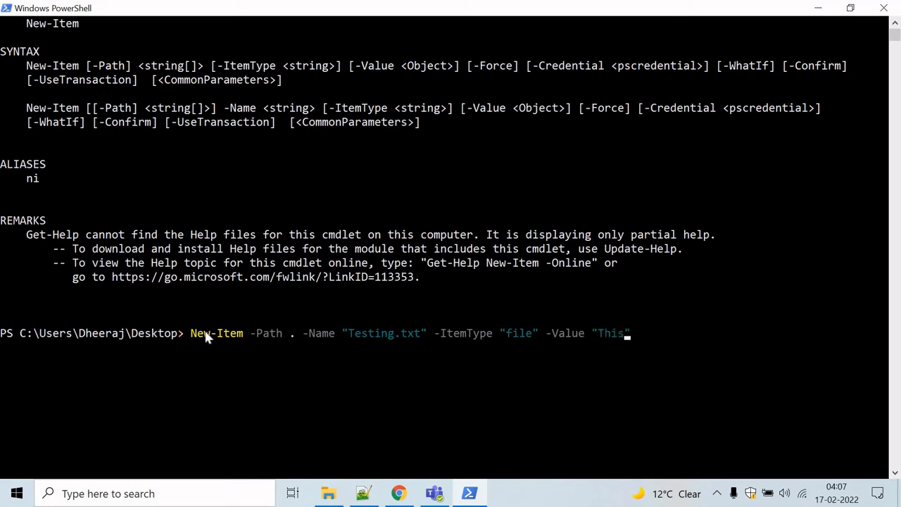
{"action": "type", "text": "is for testing"}
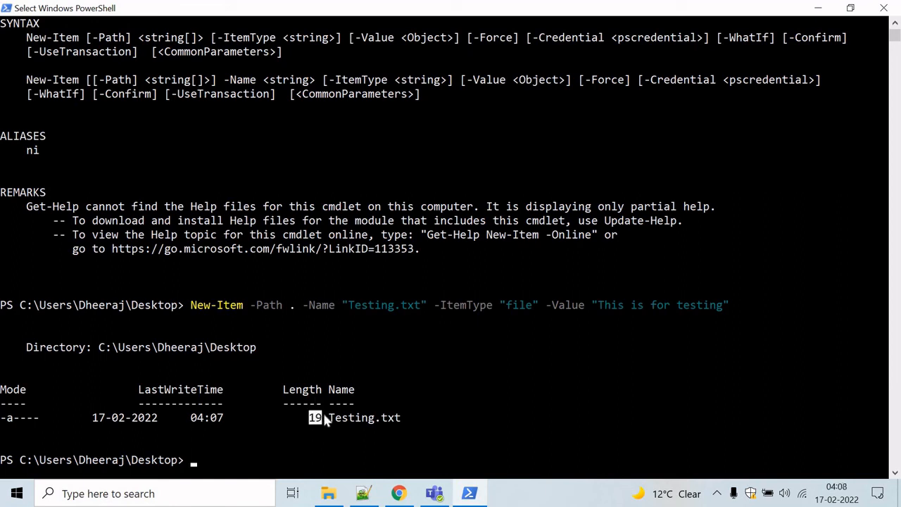
{"action": "mouse_move", "coordinate": [276, 375]}
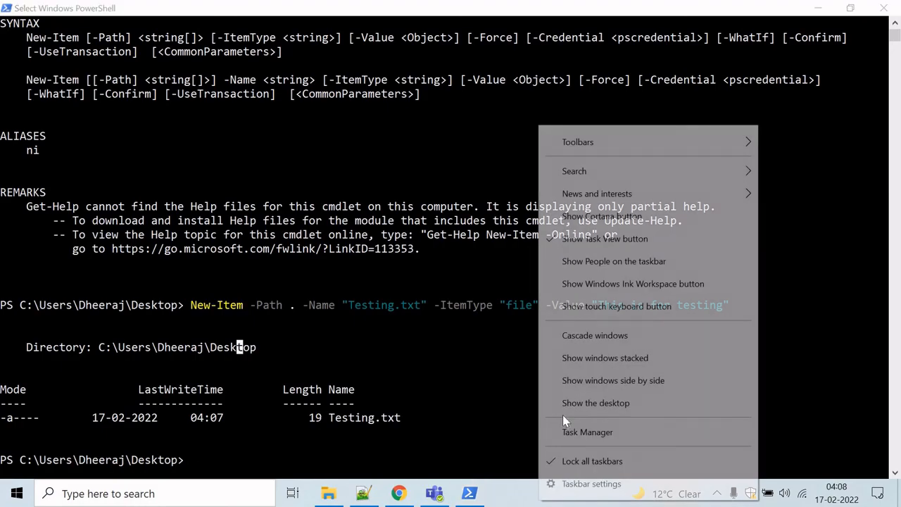
{"action": "left_click", "coordinate": [595, 403]}
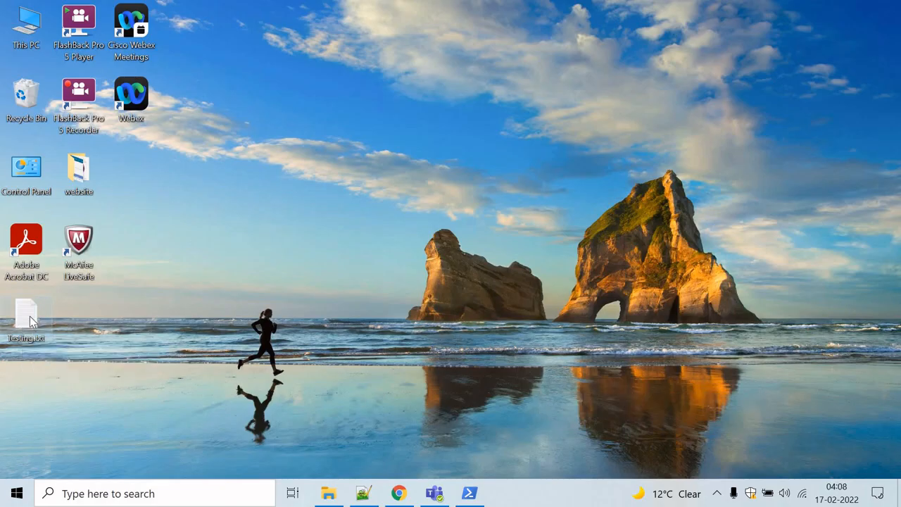
{"action": "double_click", "coordinate": [26, 317]}
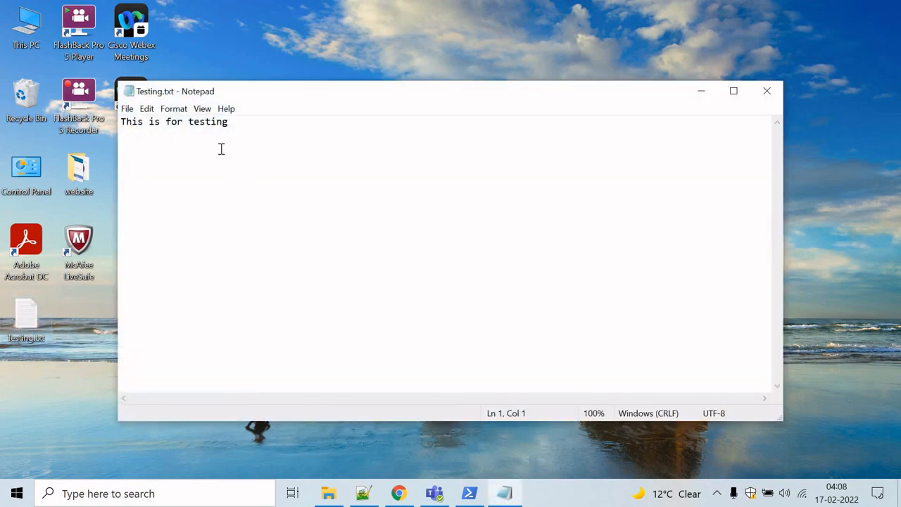